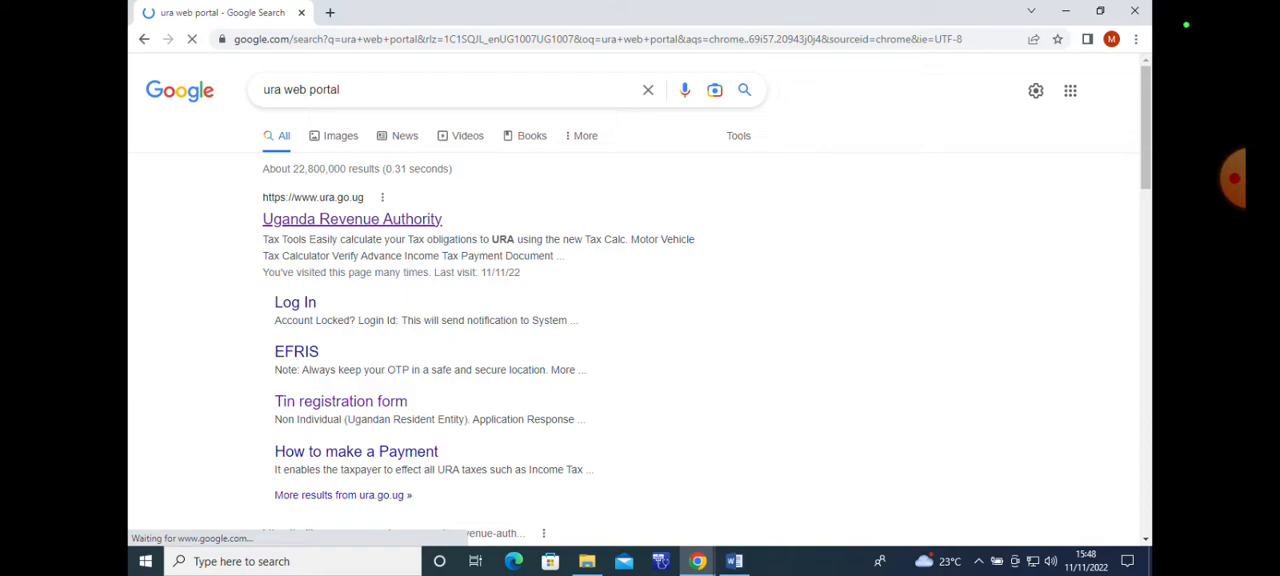
Open the Uganda Revenue Authority (ura.go.ug) result from the Google search.
{"action": "left_click", "coordinate": [351, 218]}
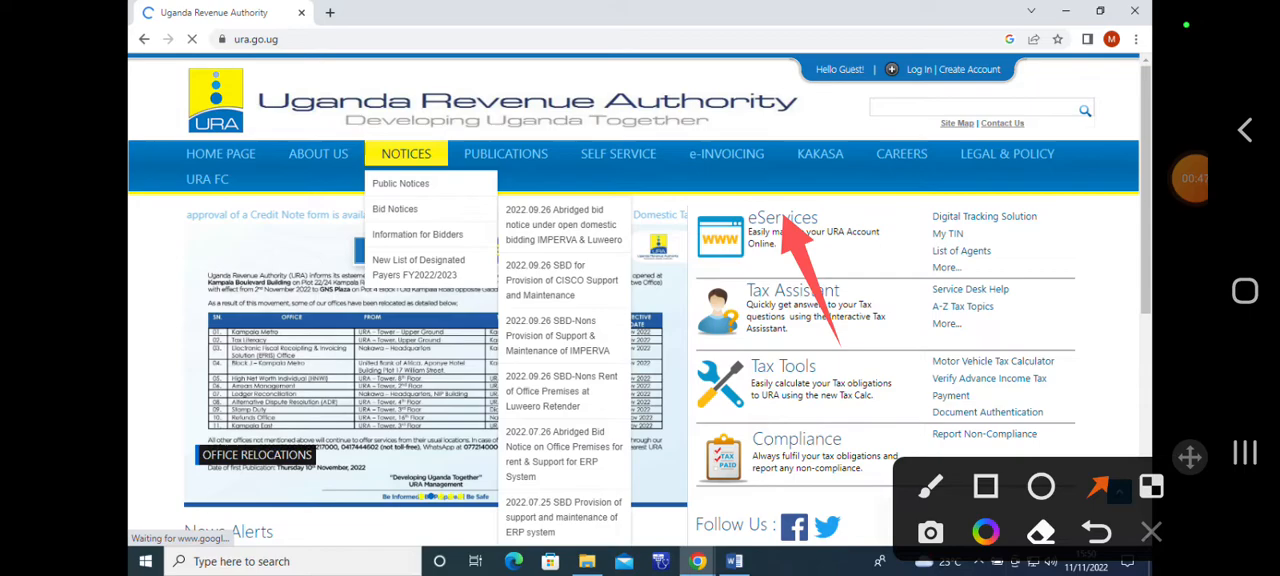
Go to the eServices page from the URA home page.
{"action": "left_click", "coordinate": [783, 218]}
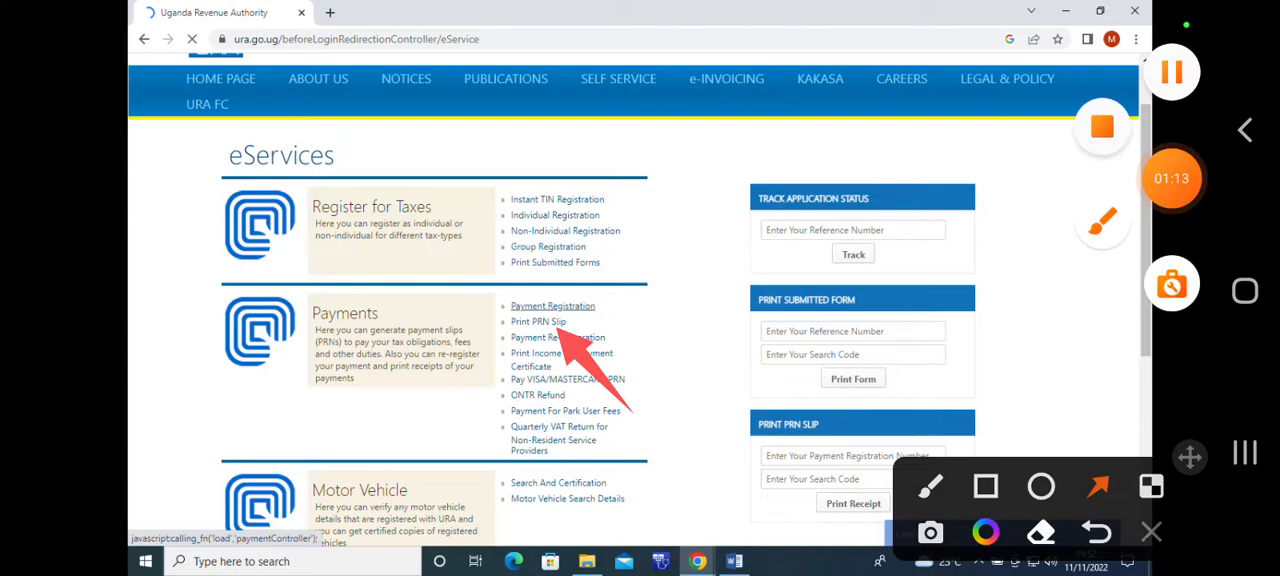
{"action": "left_click", "coordinate": [552, 306]}
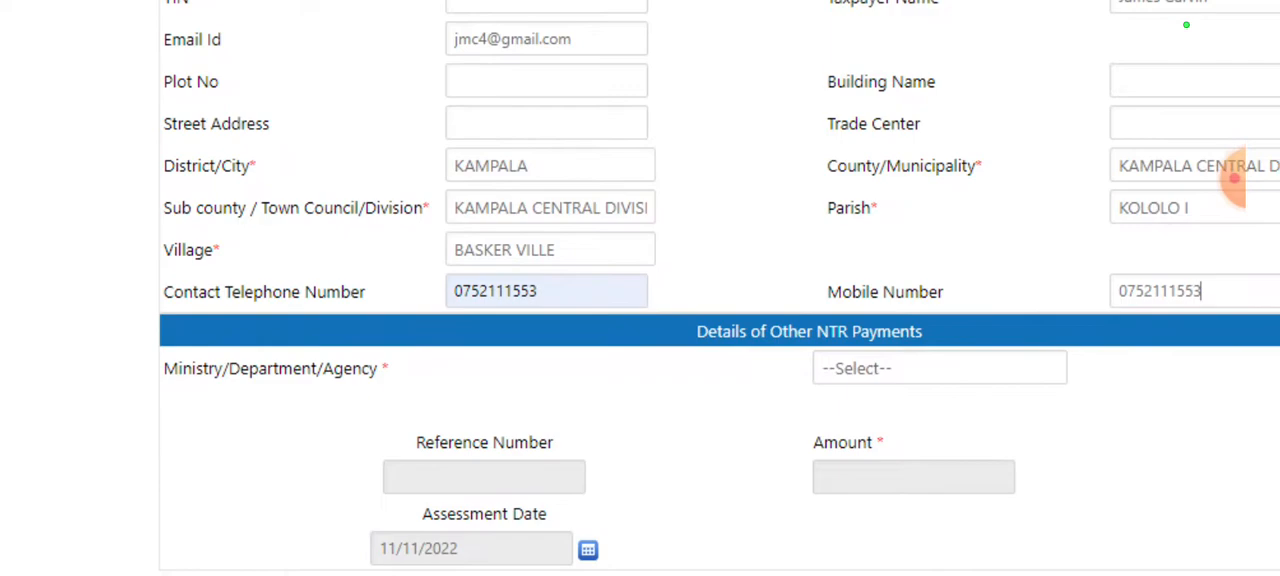
Scroll down and back up the payment form to review the tax head fields.
{"action": "scroll", "scroll_direction": "down", "scroll_amount": 3}
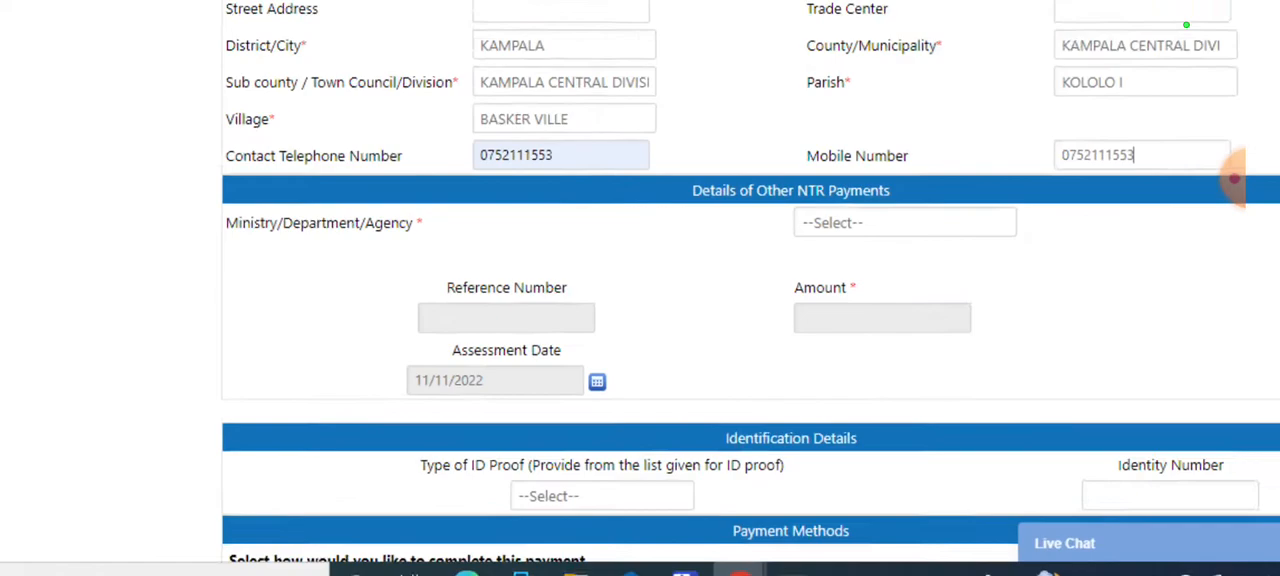
{"action": "scroll", "scroll_direction": "up", "scroll_amount": 3}
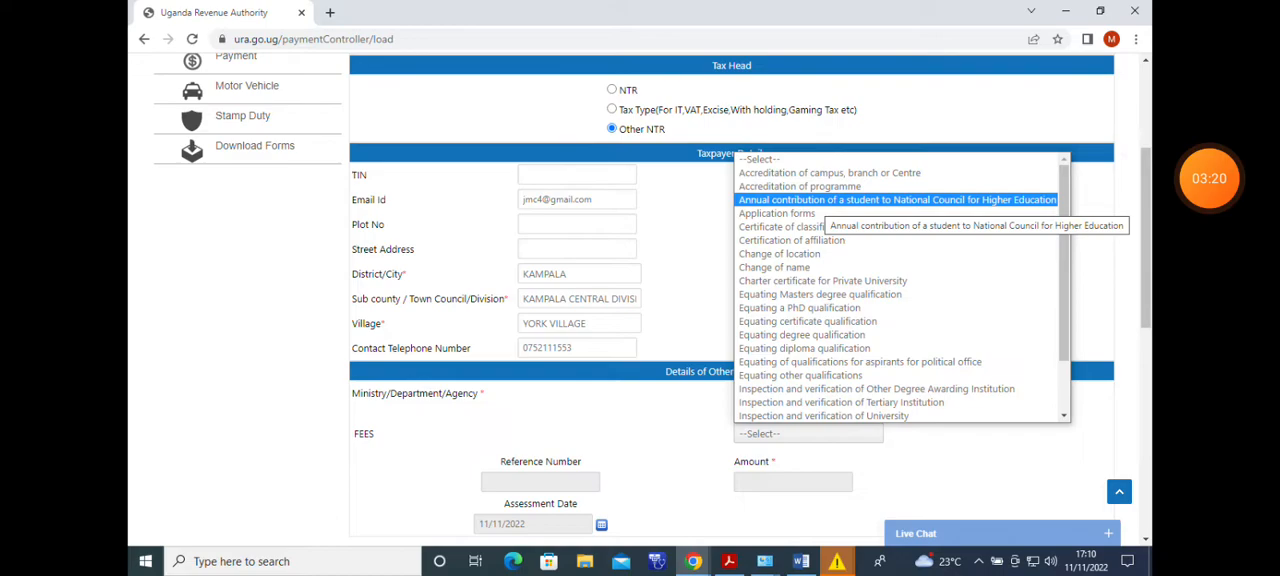
{"action": "left_click", "coordinate": [895, 199]}
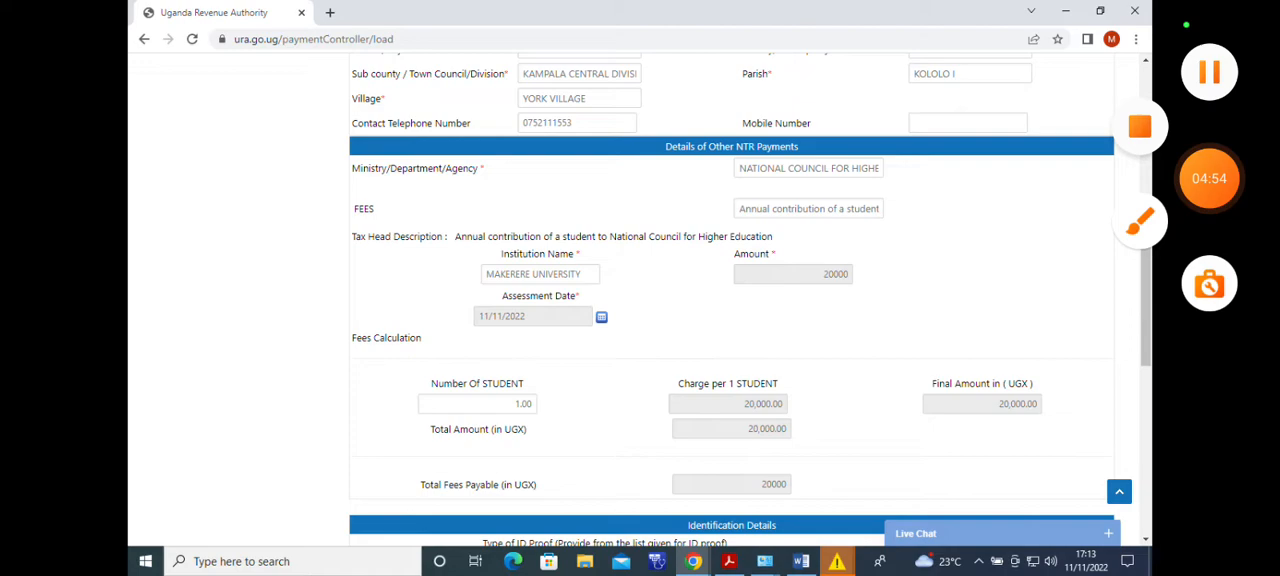
{"action": "left_click", "coordinate": [603, 113]}
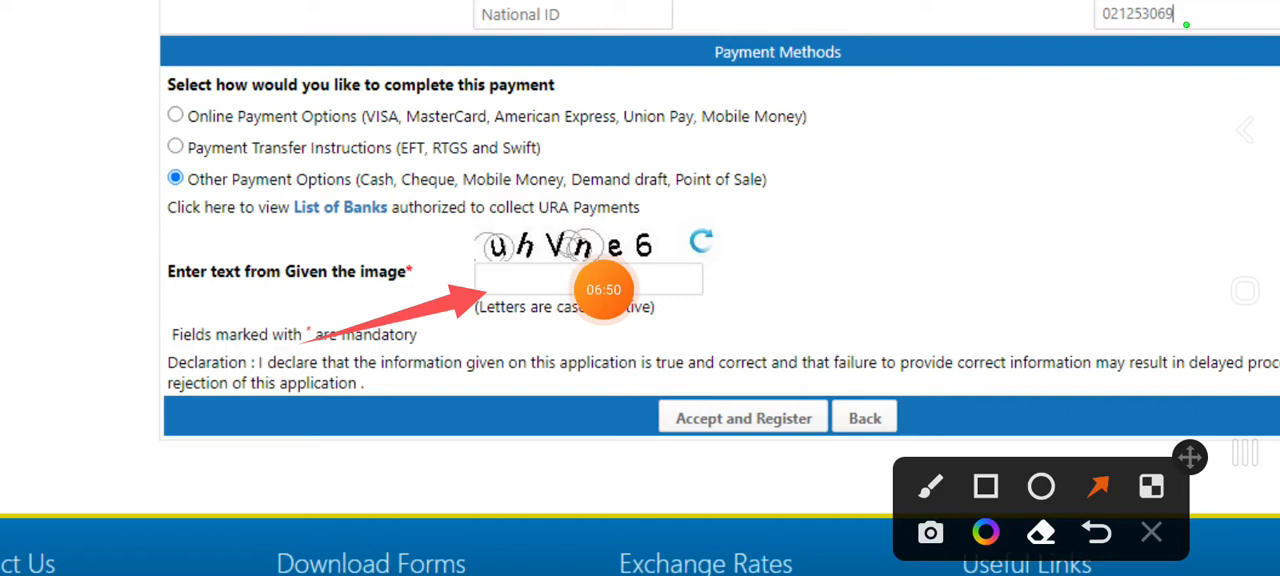
Enter the captcha text uhVne6 in the verification box.
{"action": "left_click", "coordinate": [1150, 531]}
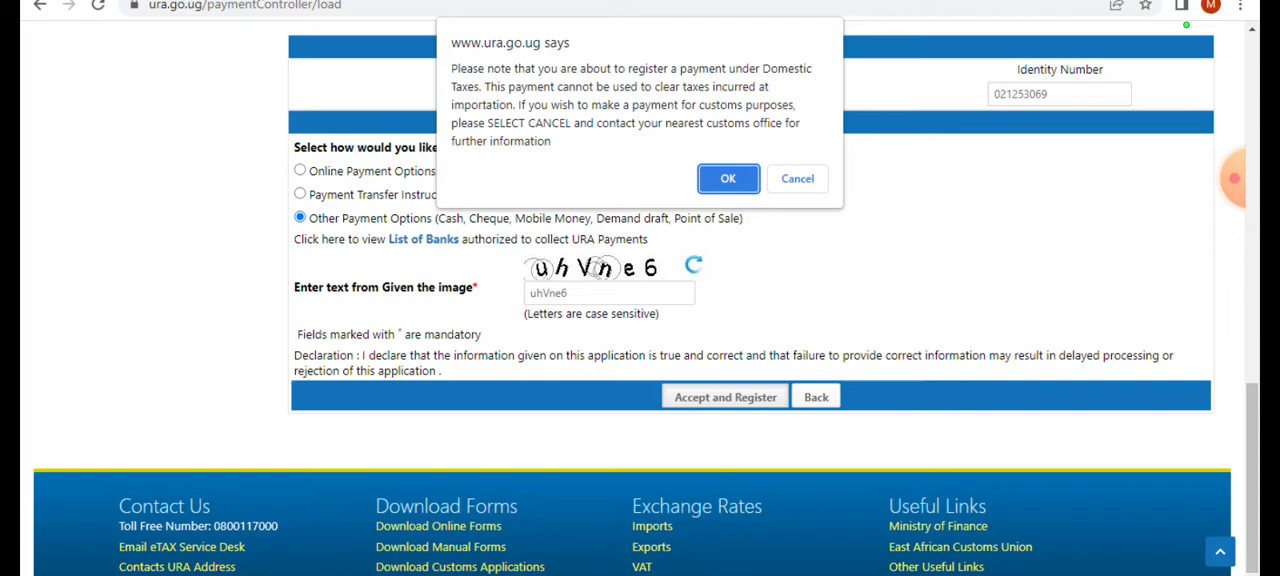
Confirm the notice about paying under Domestic Taxes with OK.
{"action": "left_click", "coordinate": [728, 178]}
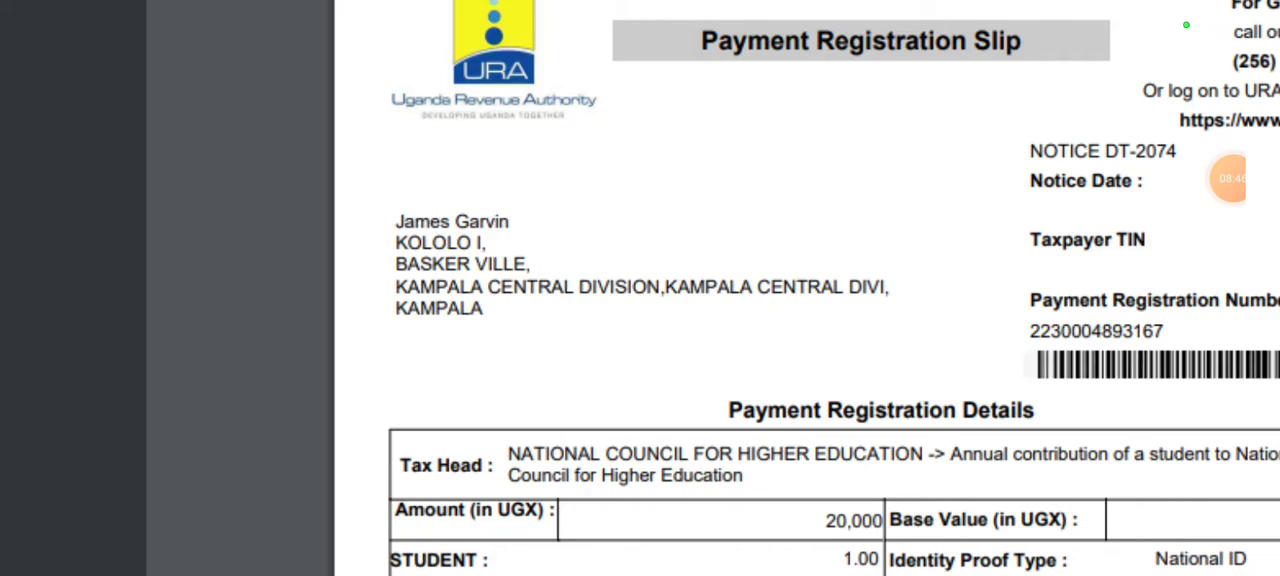
Scroll through the 20,000 UGX Makerere University registration slip PDF and go fullscreen.
{"action": "scroll", "scroll_direction": "down", "scroll_amount": 3}
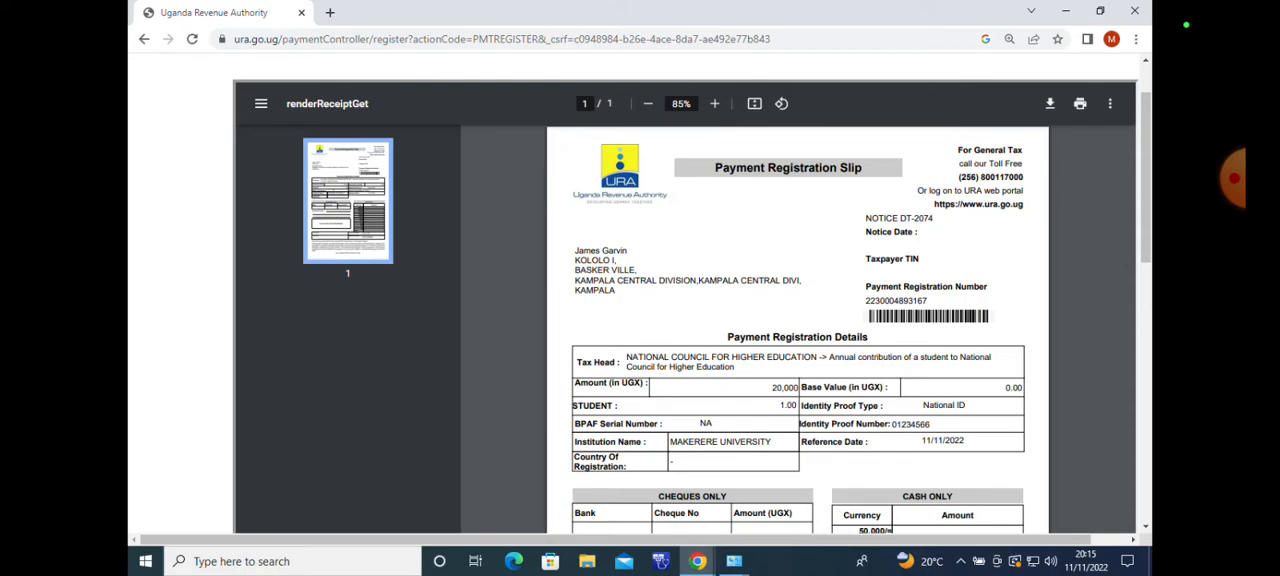
{"action": "key", "text": "F11"}
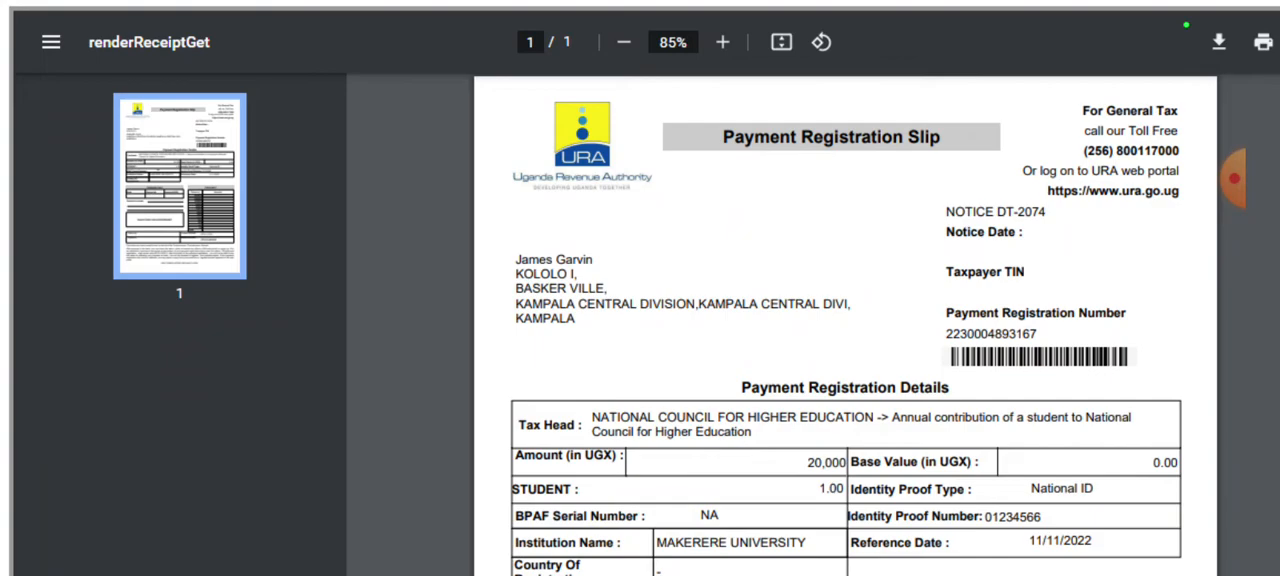